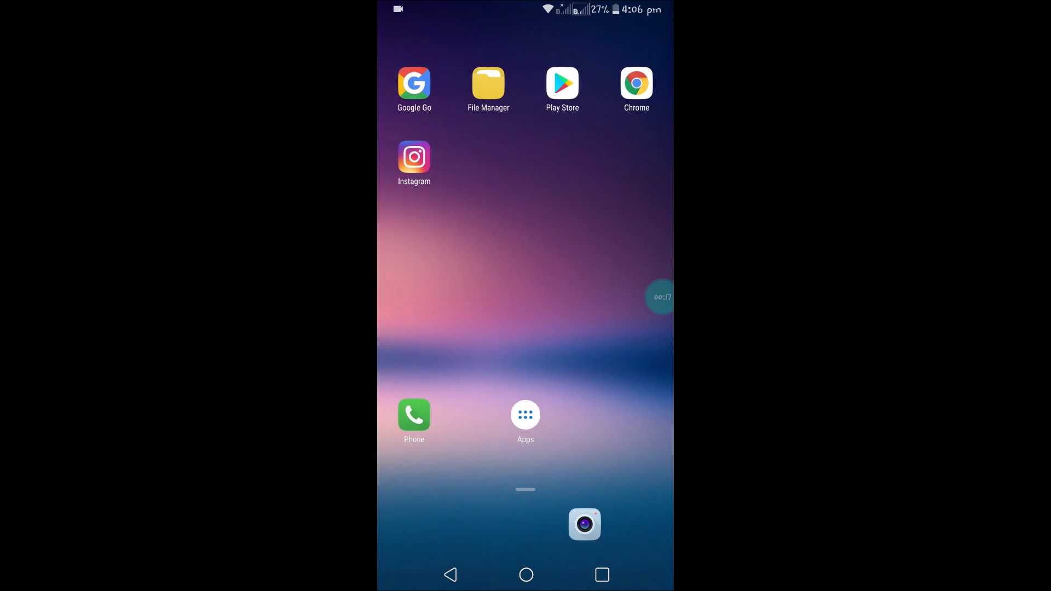
# Launch Chrome from the home screen so the Google homepage loads
pyautogui.click(635, 84)
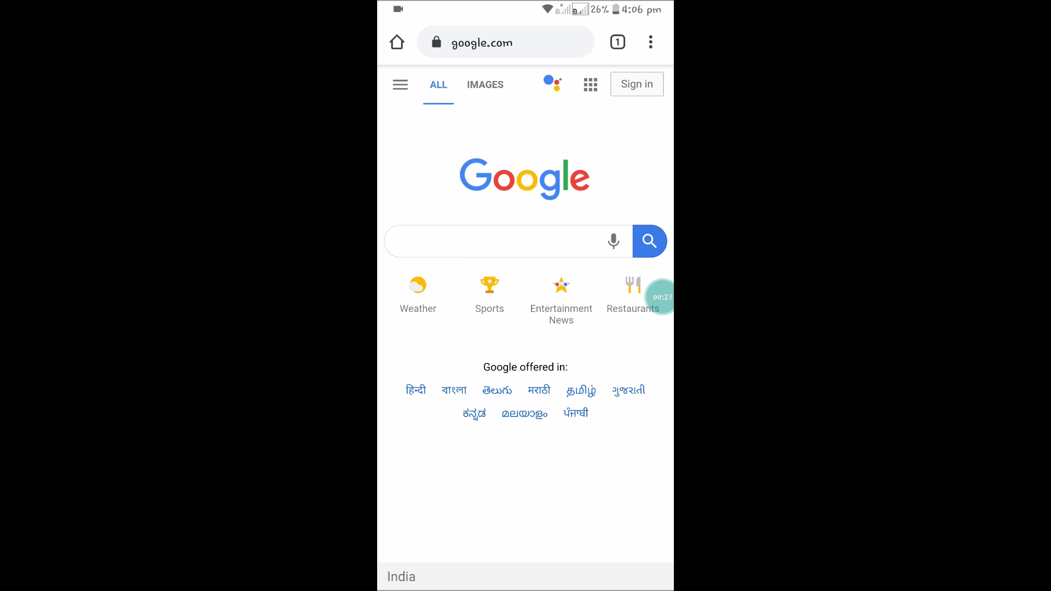
# Bring up Chrome's three-dot main menu over the Google homepage
pyautogui.click(649, 42)
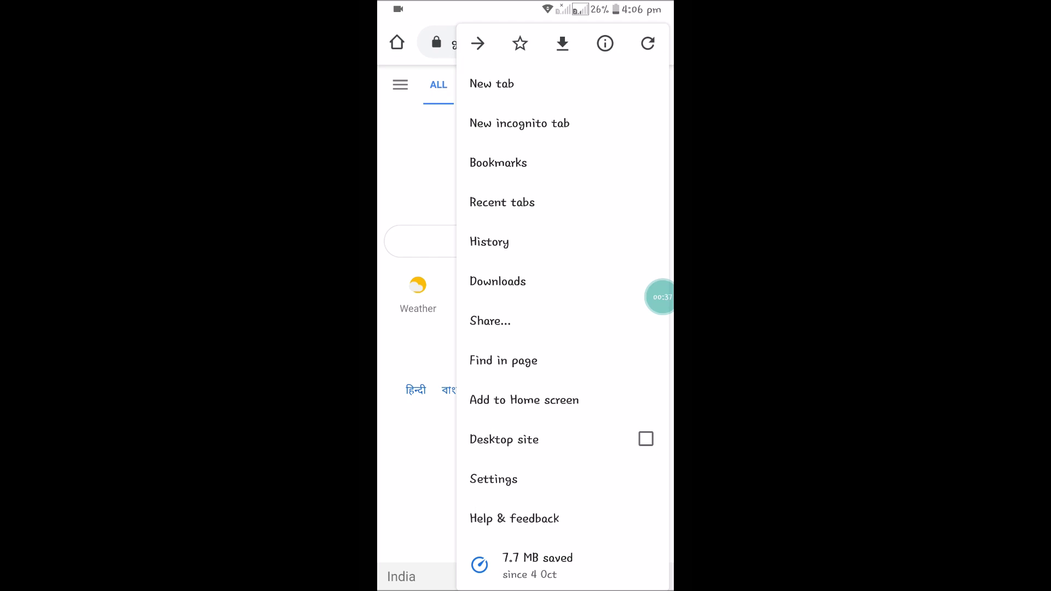
# Go into Chrome Settings and sign in to Chrome with the Google account
pyautogui.click(493, 479)
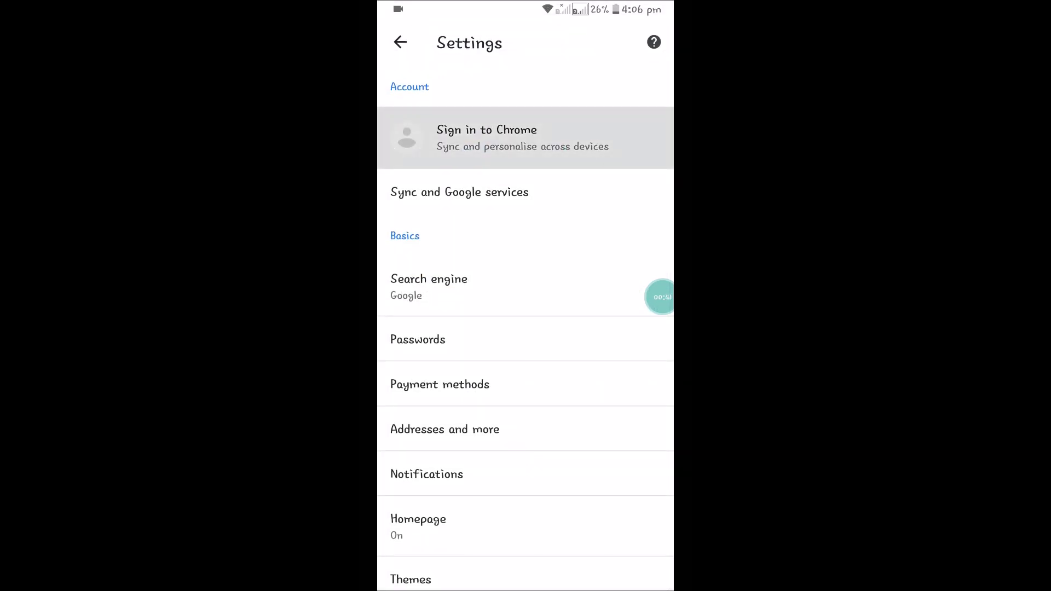
pyautogui.click(487, 138)
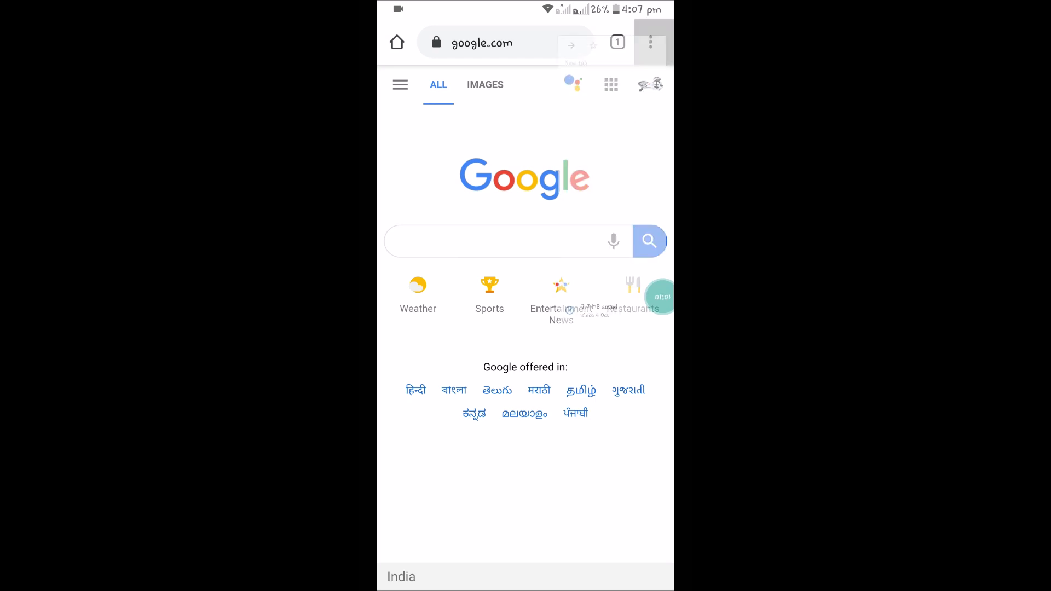
# Show the Bookmarks page with Mobile bookmarks, Bookmarks bar and Other bookmarks folders
pyautogui.click(650, 43)
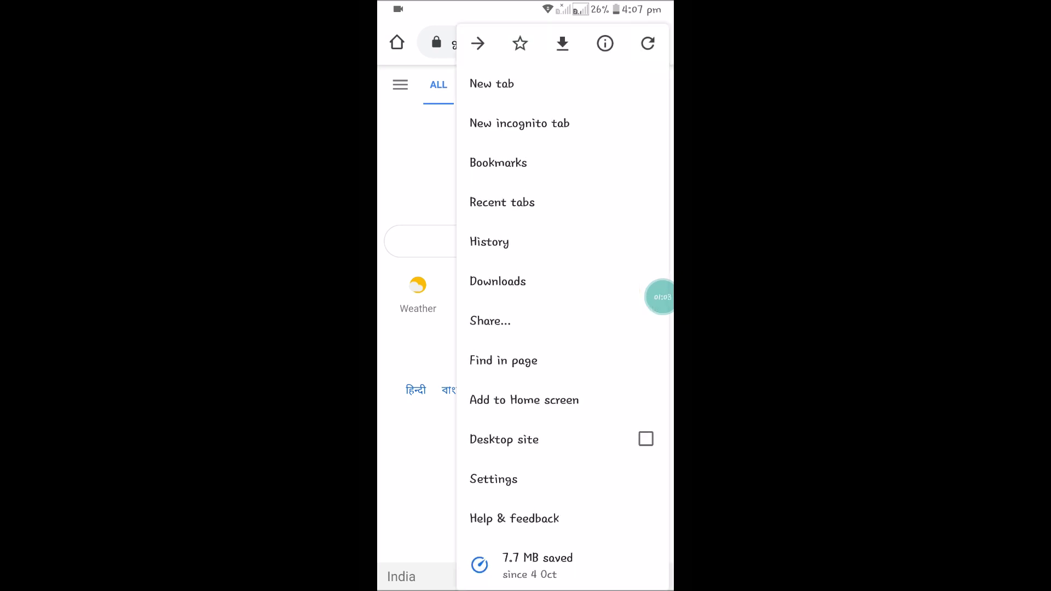
pyautogui.click(498, 162)
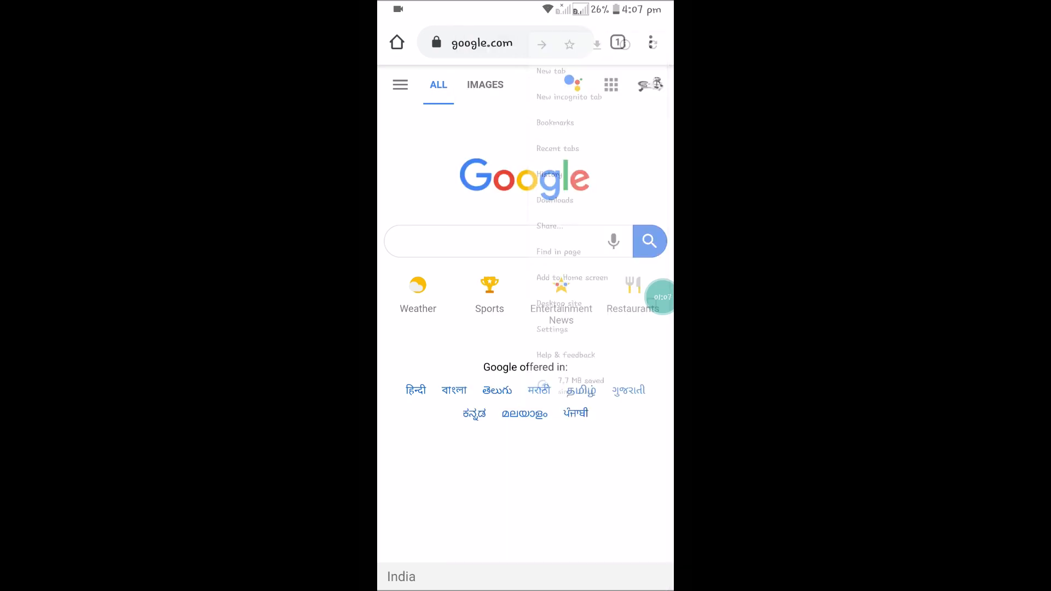
pyautogui.click(555, 122)
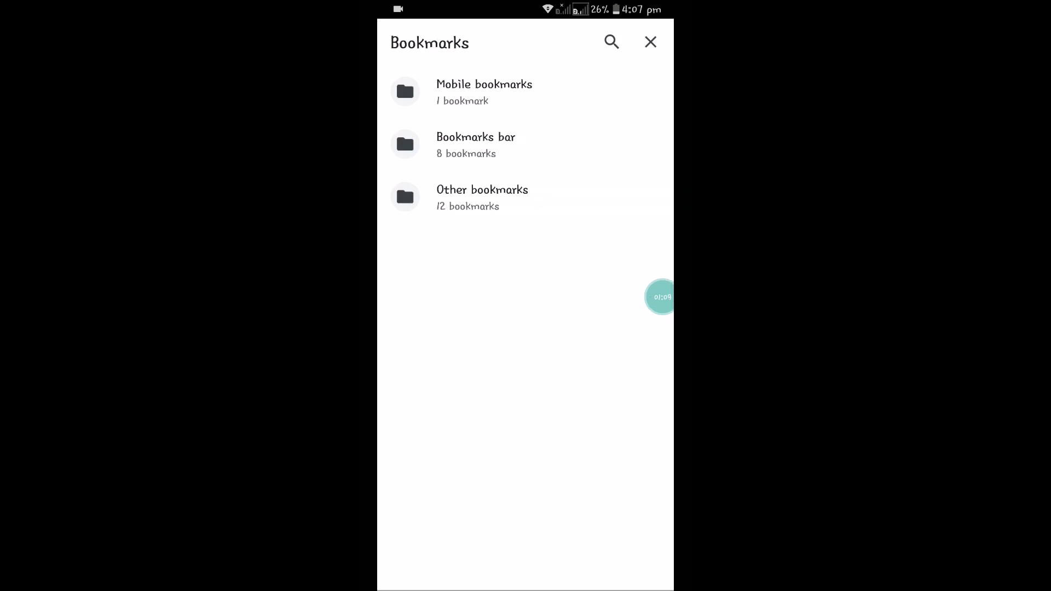